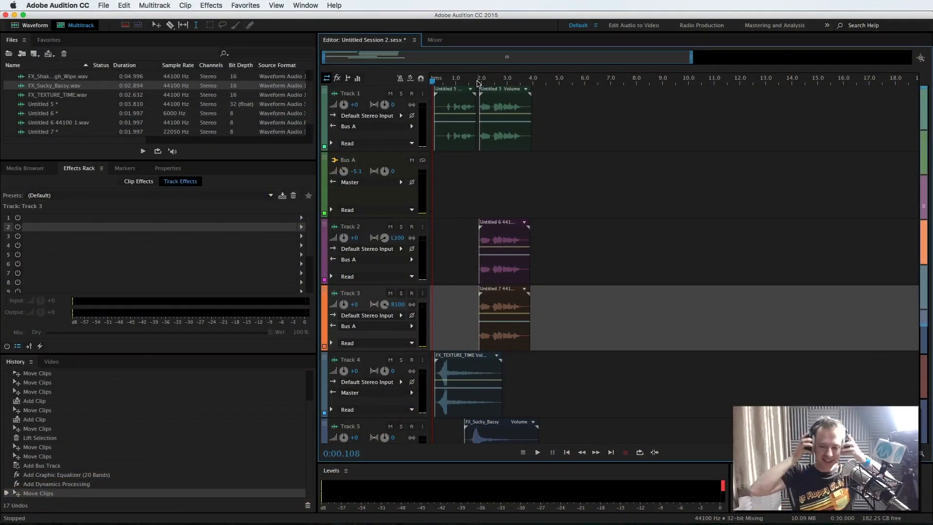
Audition the current mix of the voice sweeper before bringing in the music
left_click(536, 452)
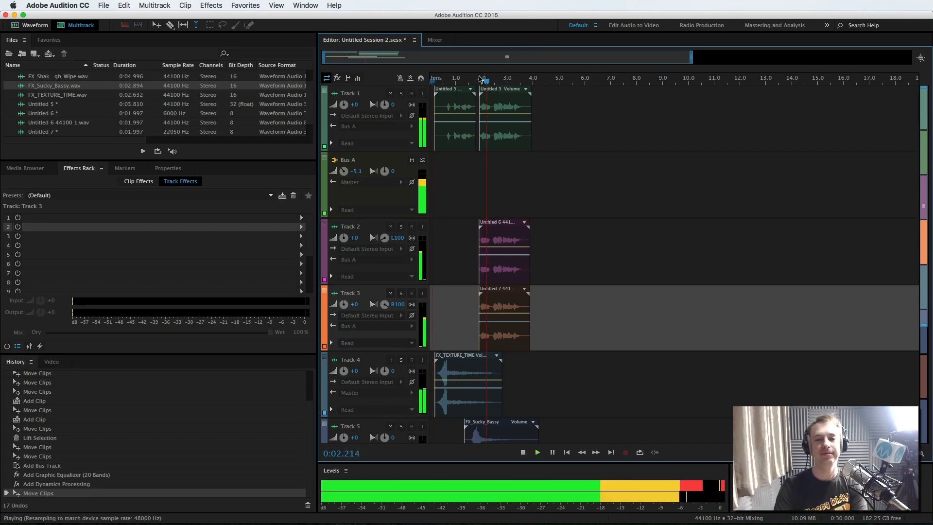
left_click(522, 452)
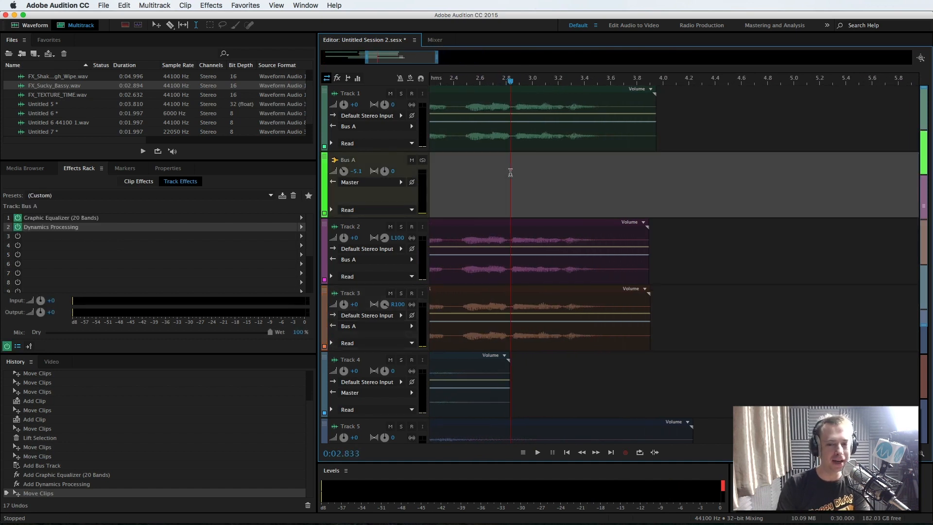
left_click(536, 452)
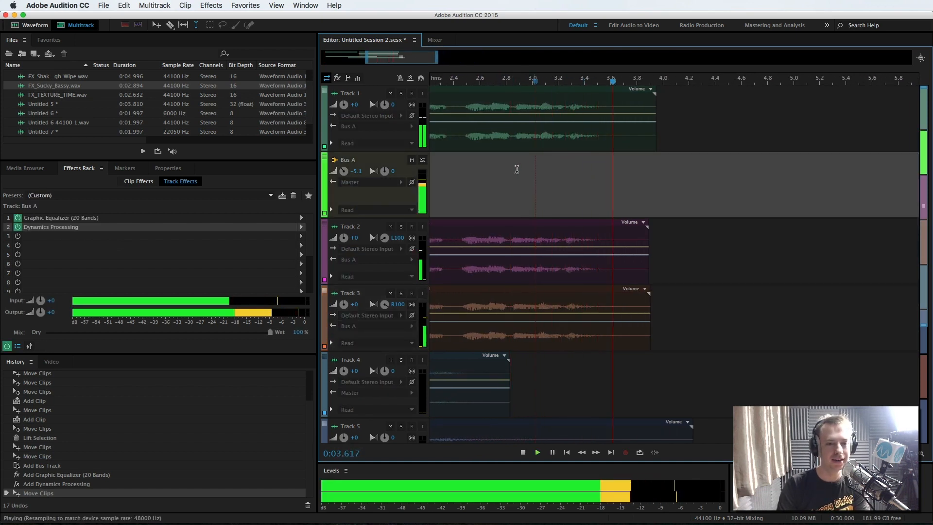
left_click(523, 452)
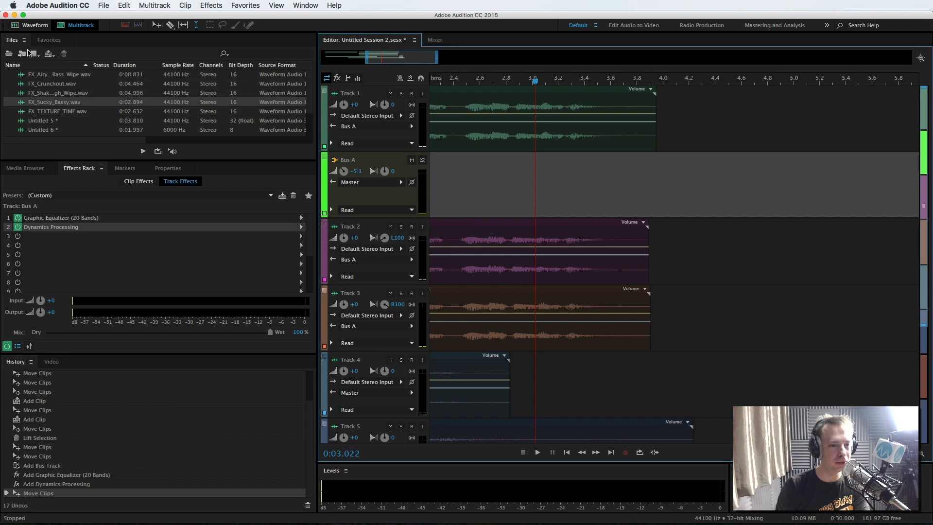
Import Bed_Uptempo_Distortion.wav and place it on Track 6 under the voice clips
left_click(20, 53)
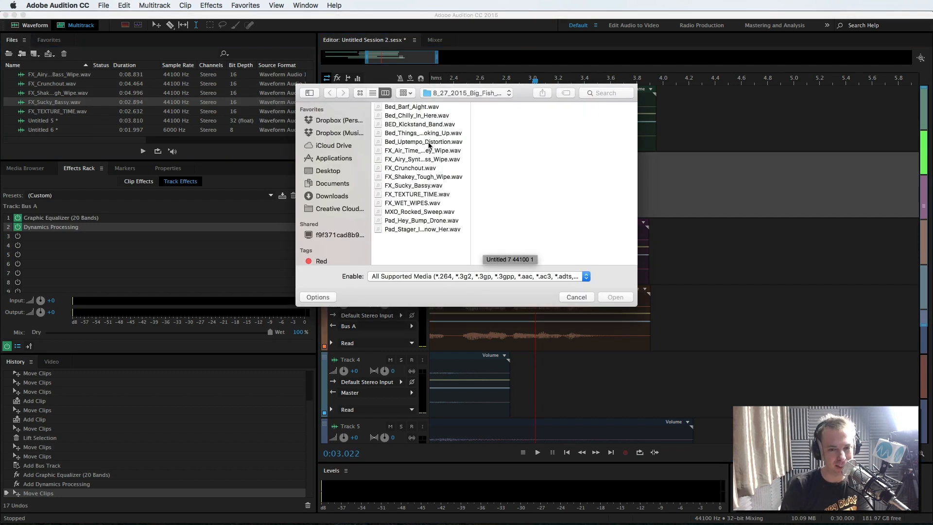
left_click(423, 141)
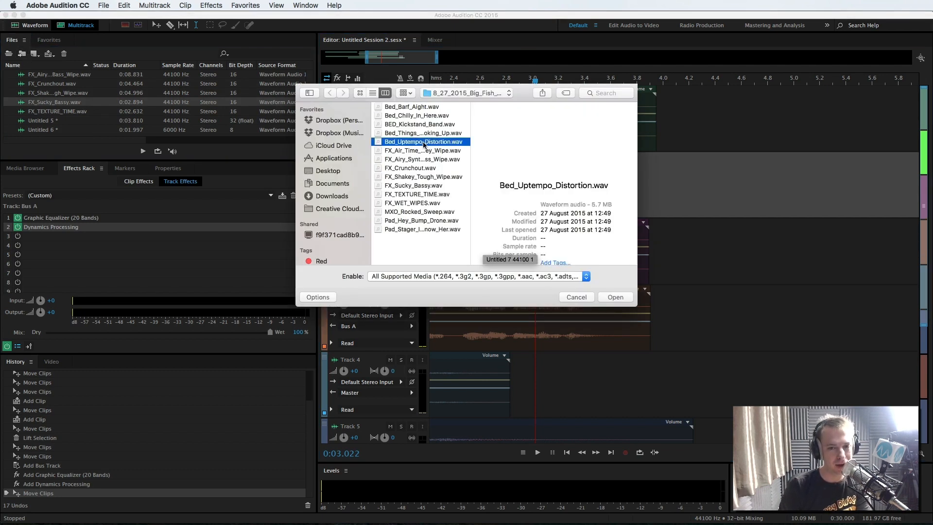
left_click(614, 298)
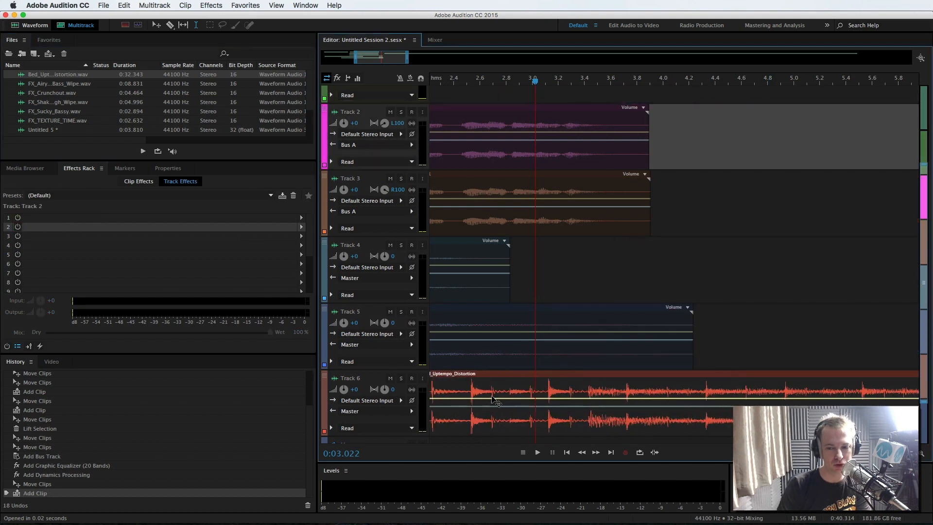
left_click(536, 452)
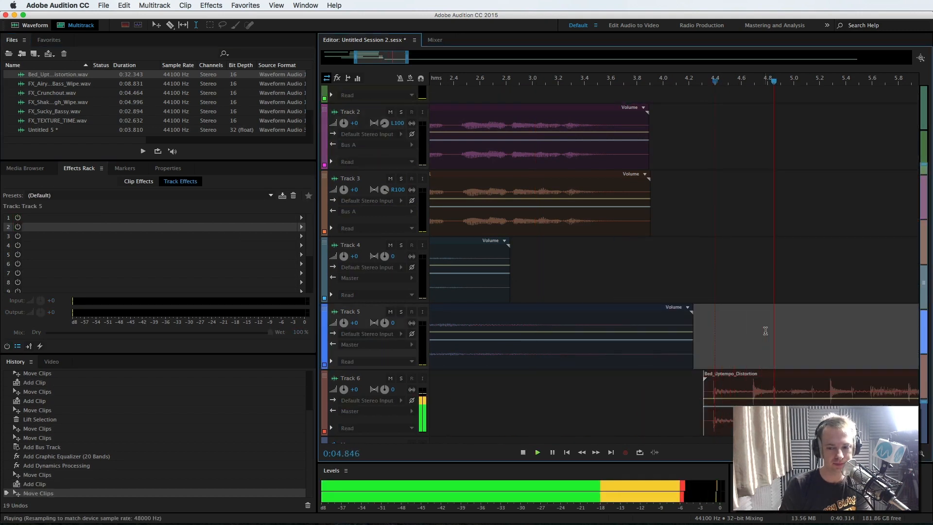
Listen back to the session with the new drum bed aligned near 1.95 s
left_click(523, 452)
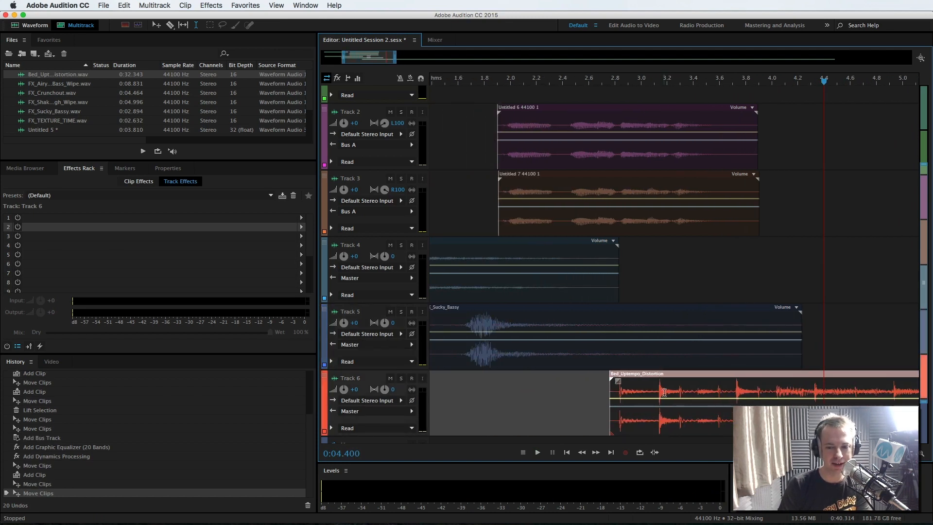
left_click(537, 452)
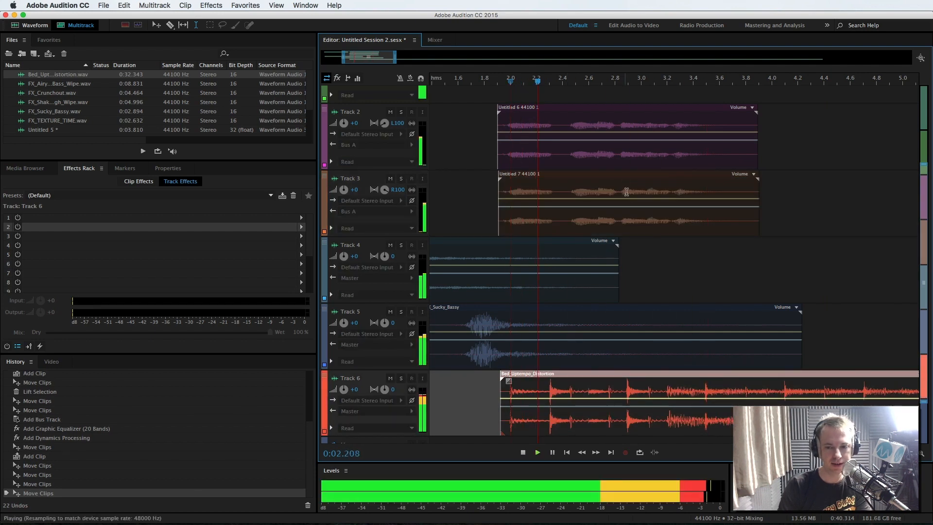
left_click(523, 452)
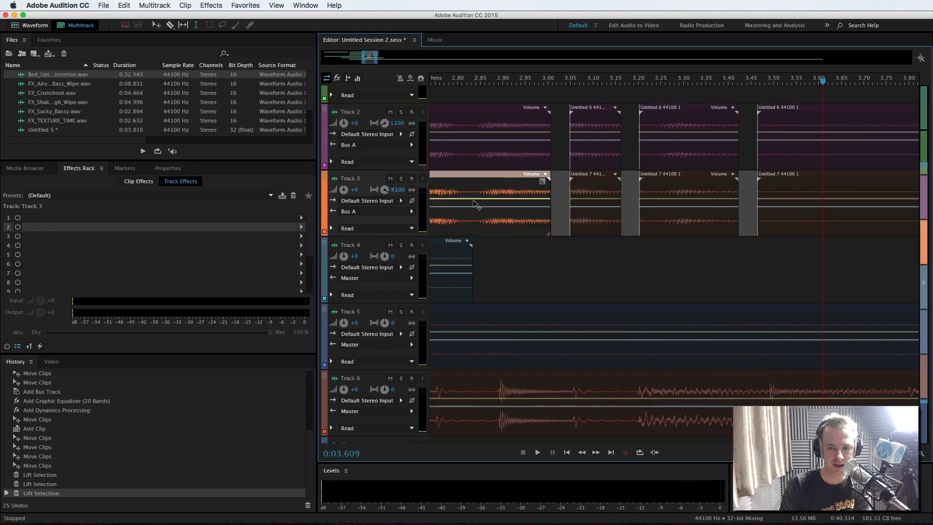
Select the first Track 3 voice piece and play the chopped pieces from about 2.9 s
left_click(474, 77)
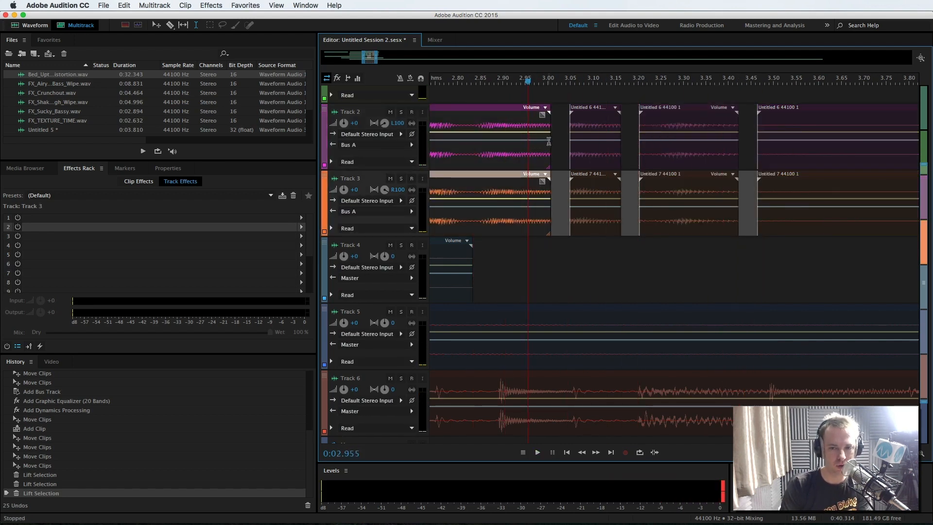
left_click(537, 452)
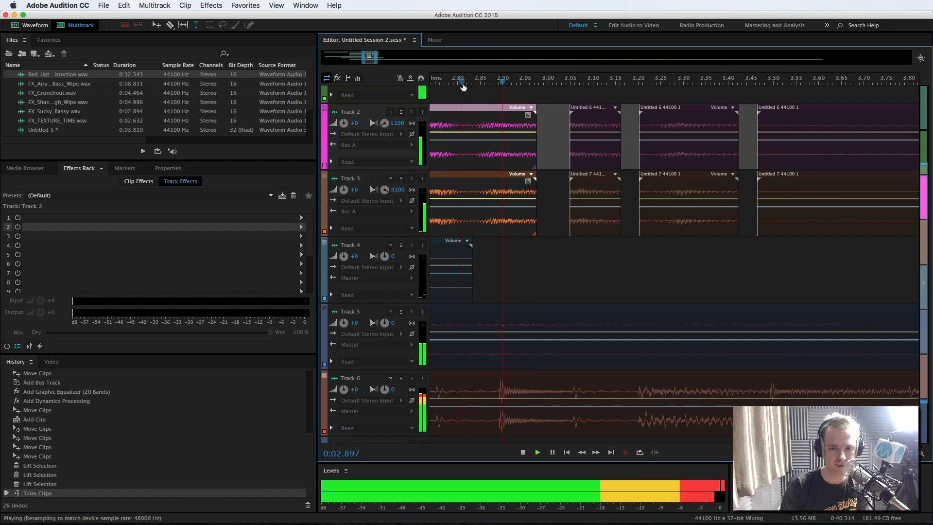
left_click(522, 451)
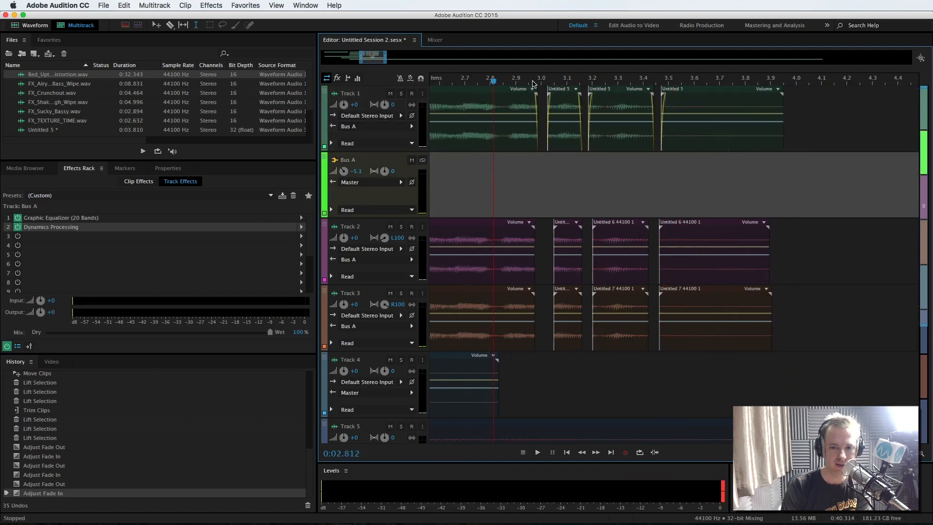
Play the Track 1 stutter section with its new fade-ins and fade-outs
left_click(537, 452)
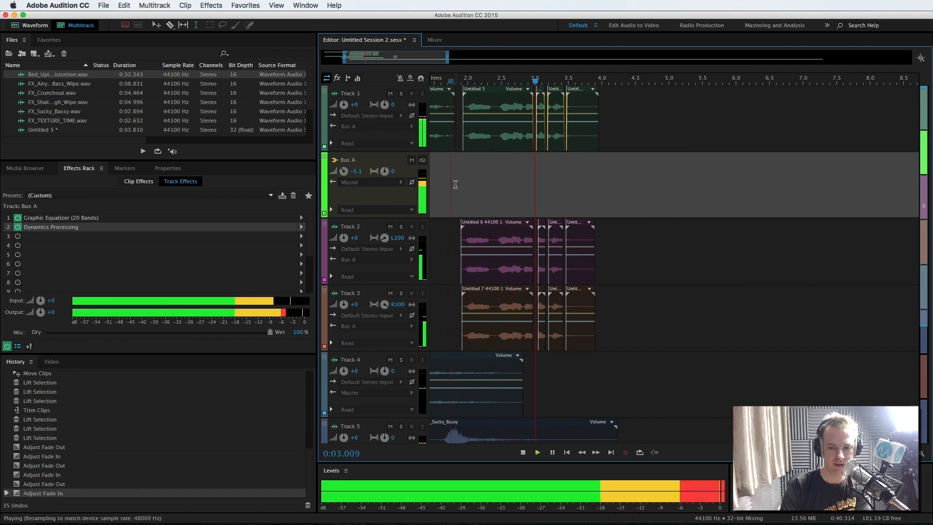
left_click(522, 452)
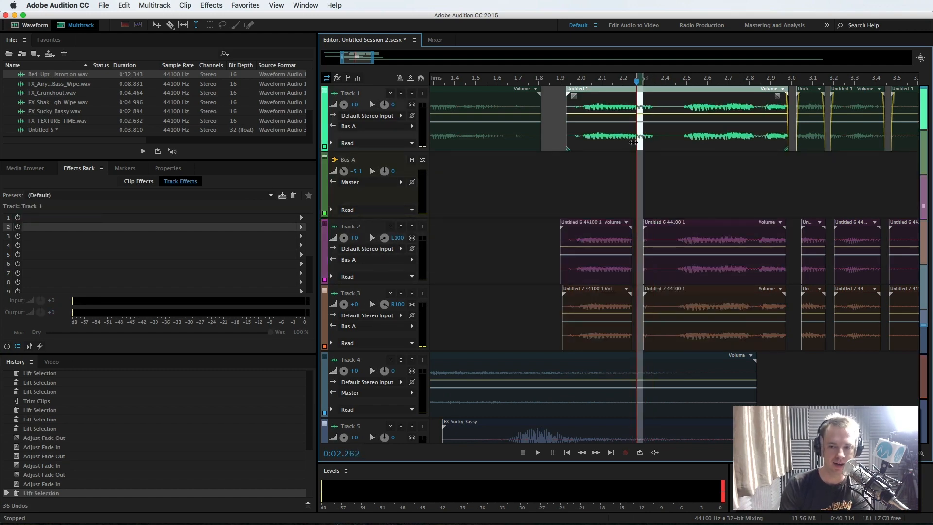
Lift further short slices from the Track 1 and Track 2 voice clips around 2.1 s
left_click(348, 159)
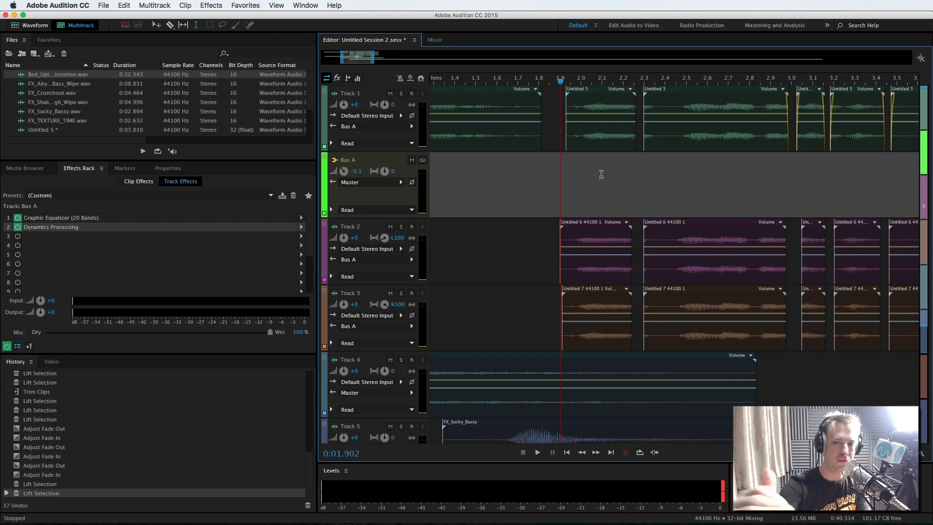
mouse_move(622, 201)
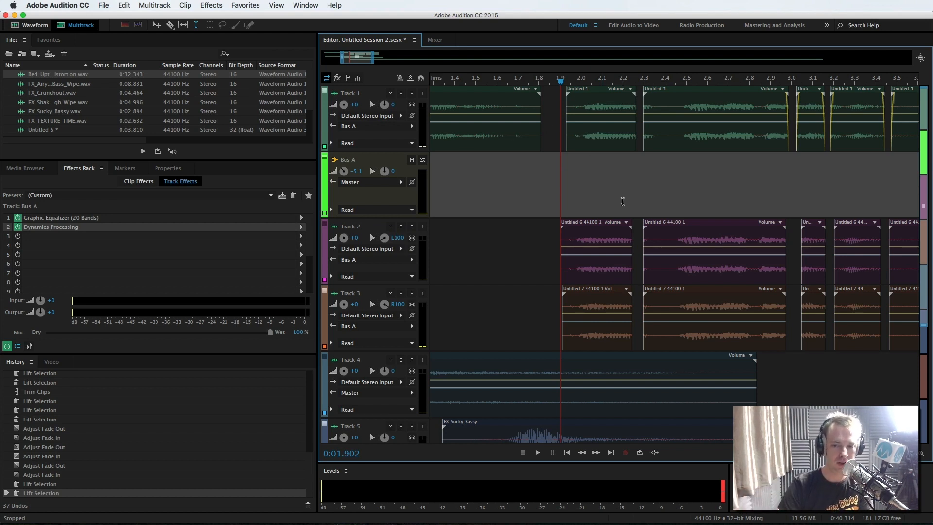
mouse_move(635, 316)
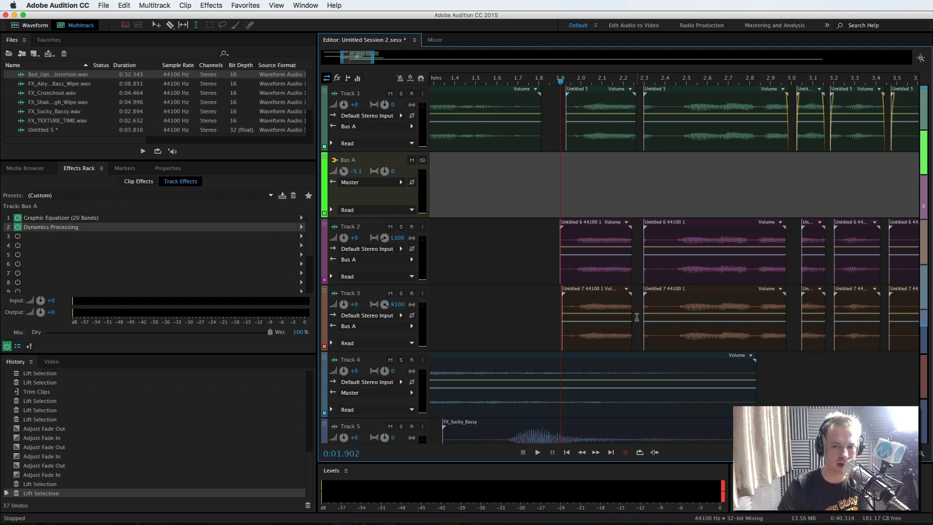
left_click(536, 452)
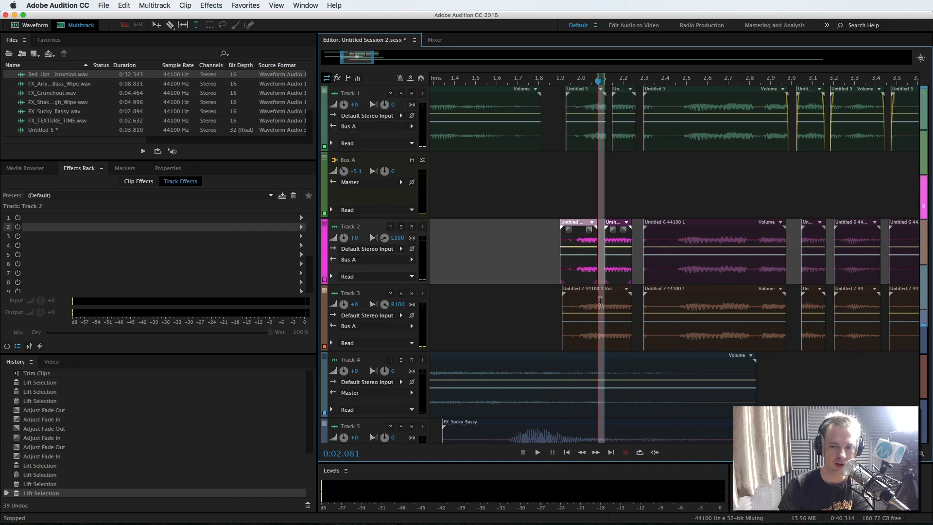
left_click(536, 452)
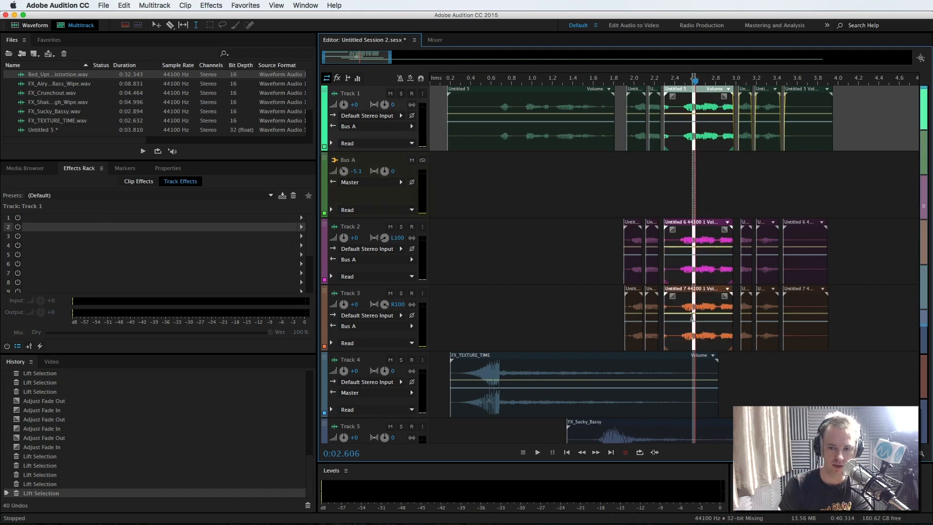
Select Bus A and audition the densened stutter sweeper twice
left_click(536, 452)
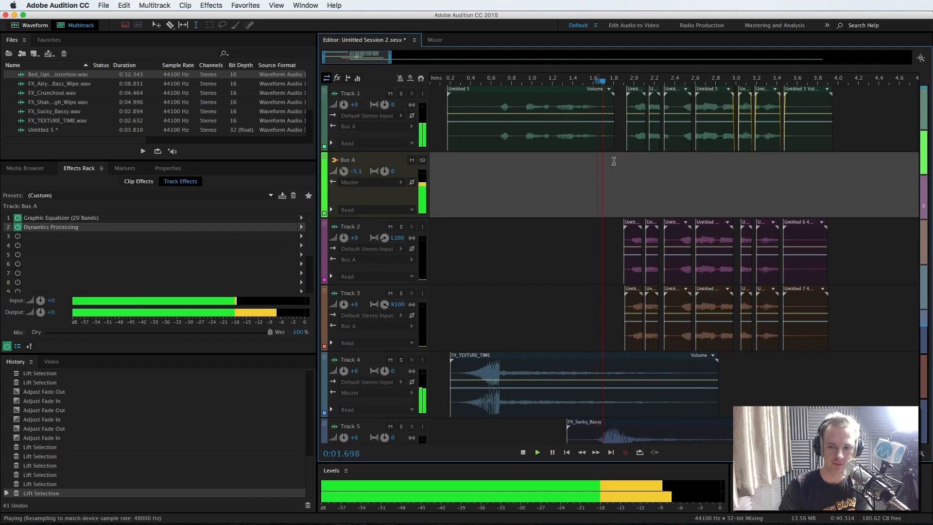
left_click(521, 452)
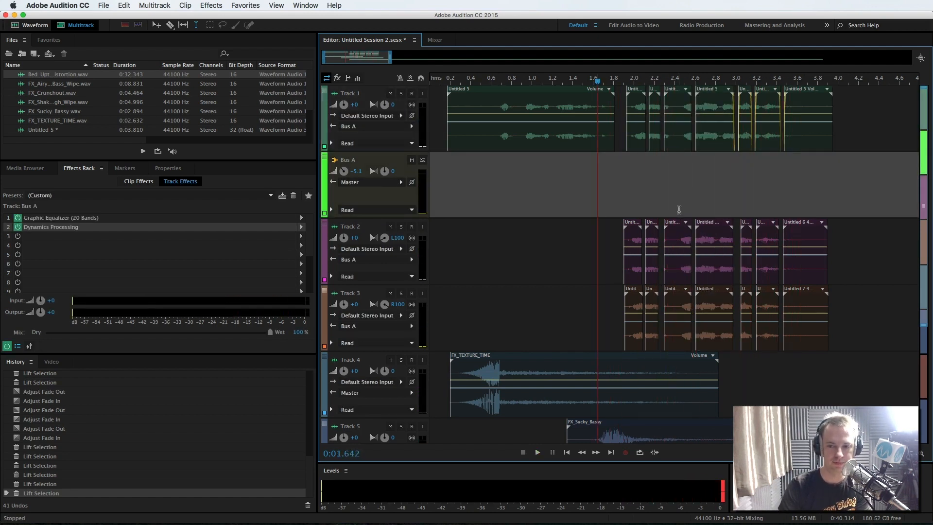
left_click(537, 452)
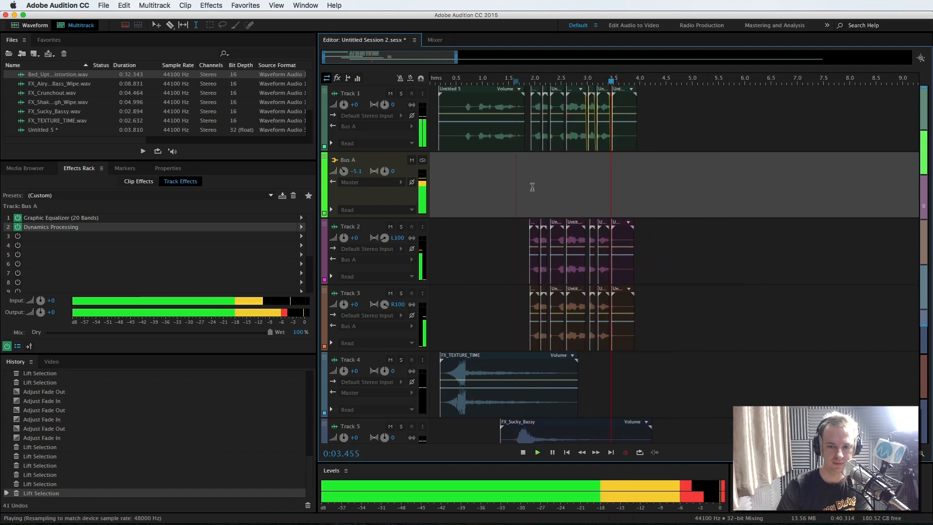
left_click(522, 452)
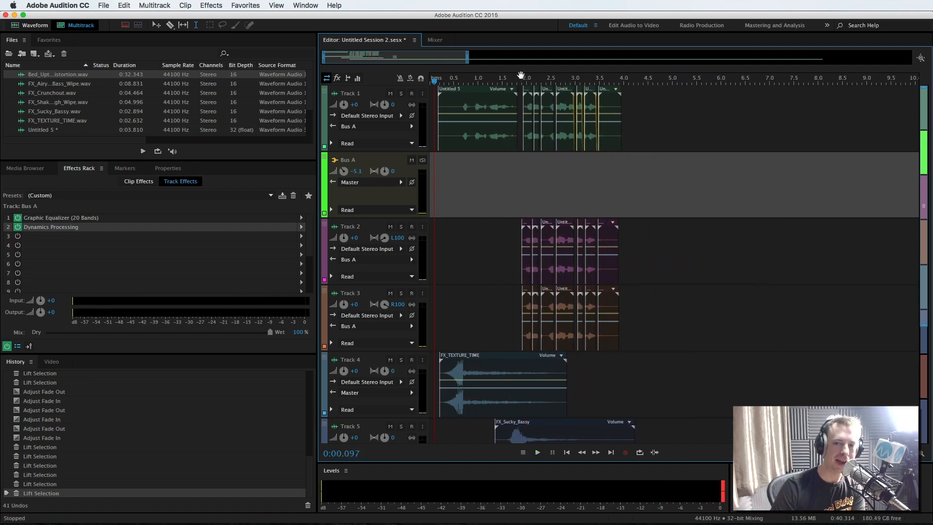
Play the sweeper through, then select Track 2 to show its empty Track Effects
left_click(536, 451)
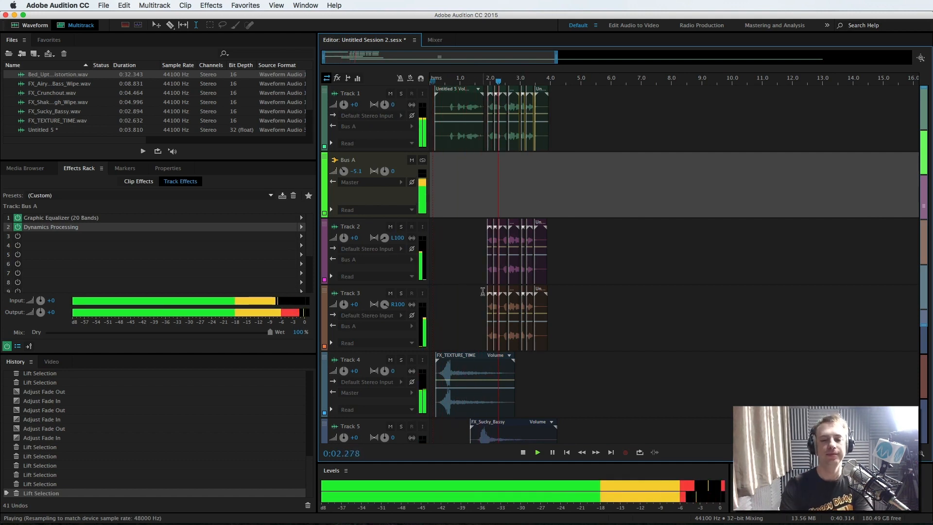
left_click(522, 452)
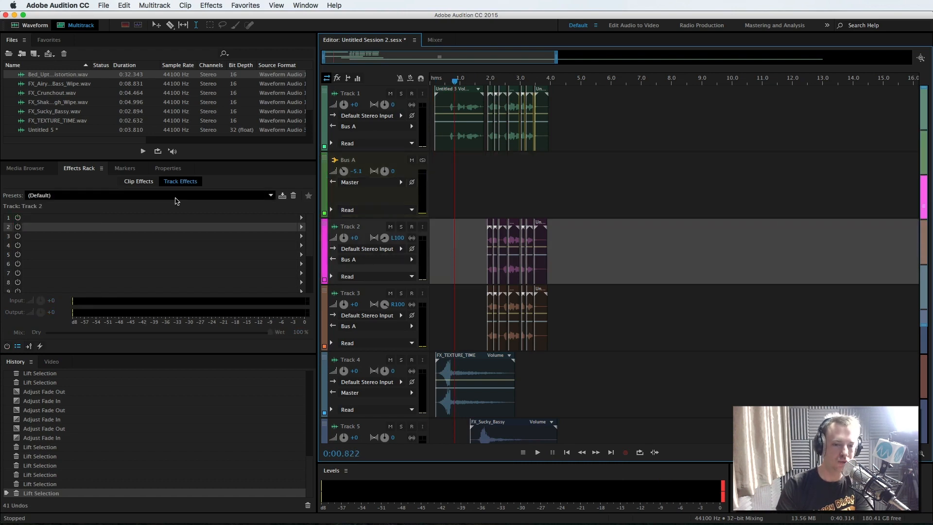
Add Studio Reverb to Track 2 on the Vocal Reverb (medium) preset and close it
left_click(301, 216)
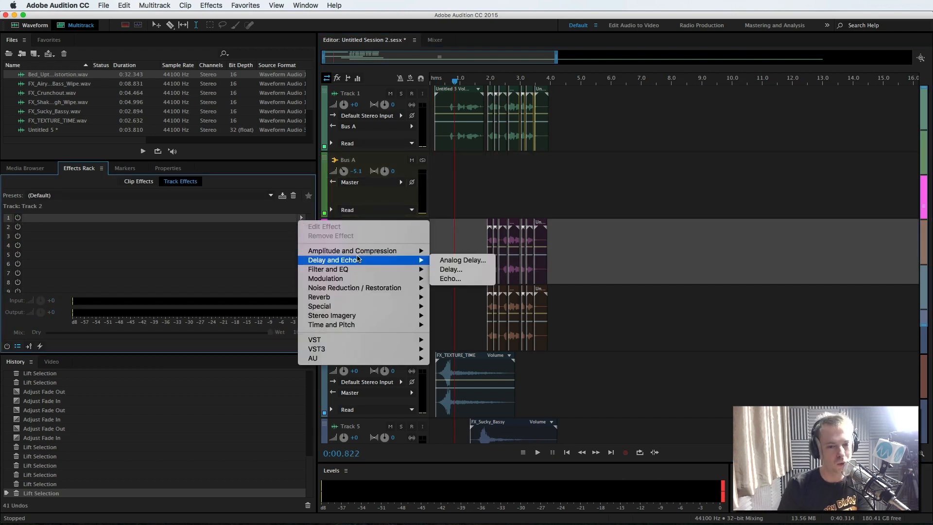
mouse_move(360, 296)
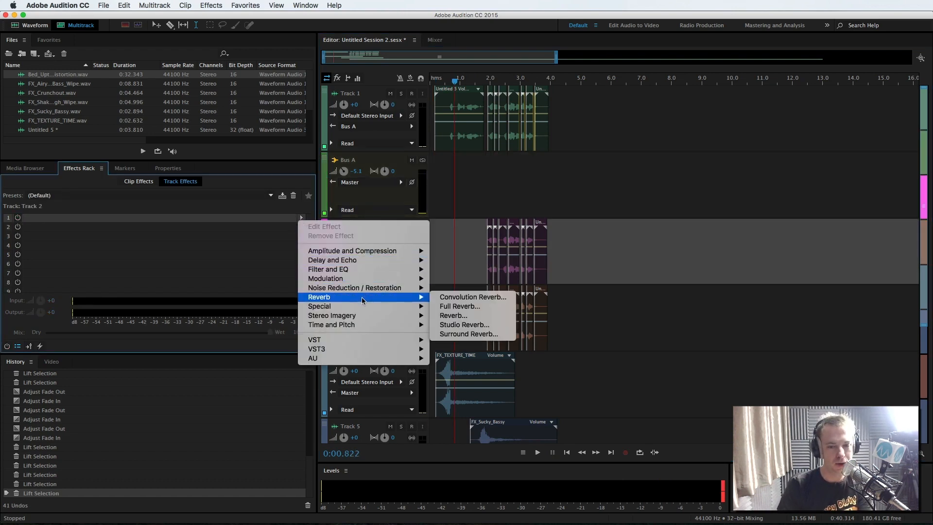
left_click(463, 325)
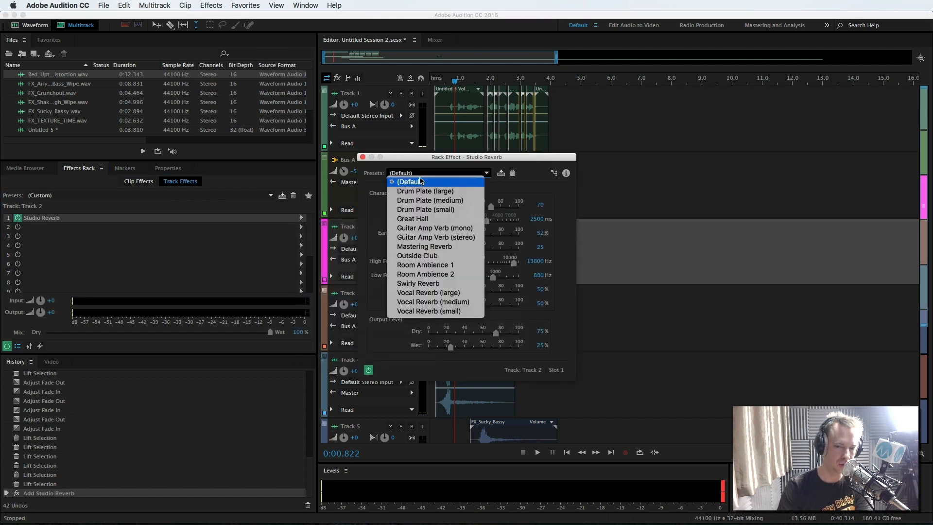
mouse_move(432, 301)
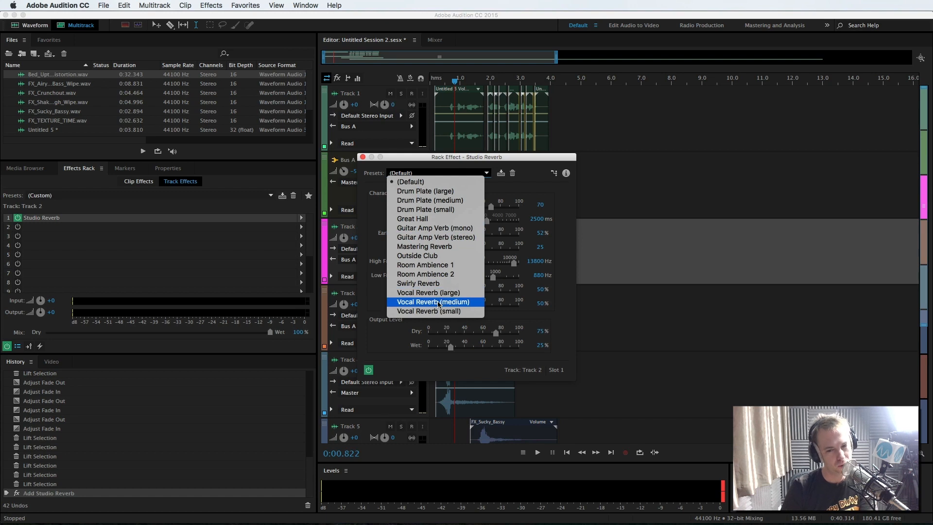
left_click(431, 301)
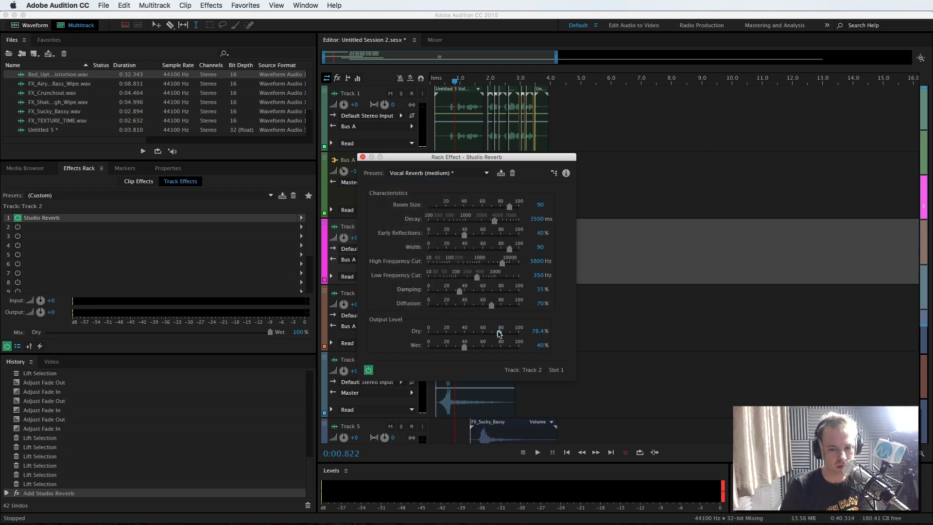
left_click(361, 157)
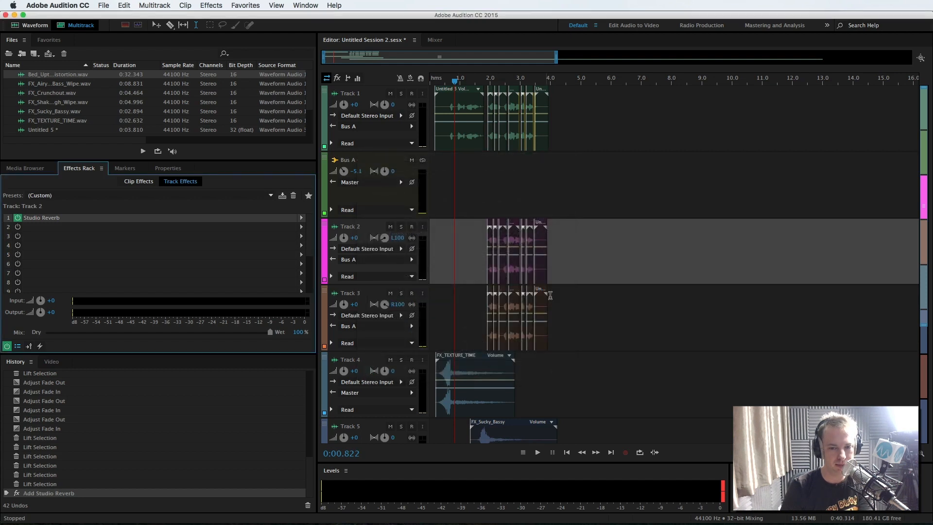
scroll("down", 3)
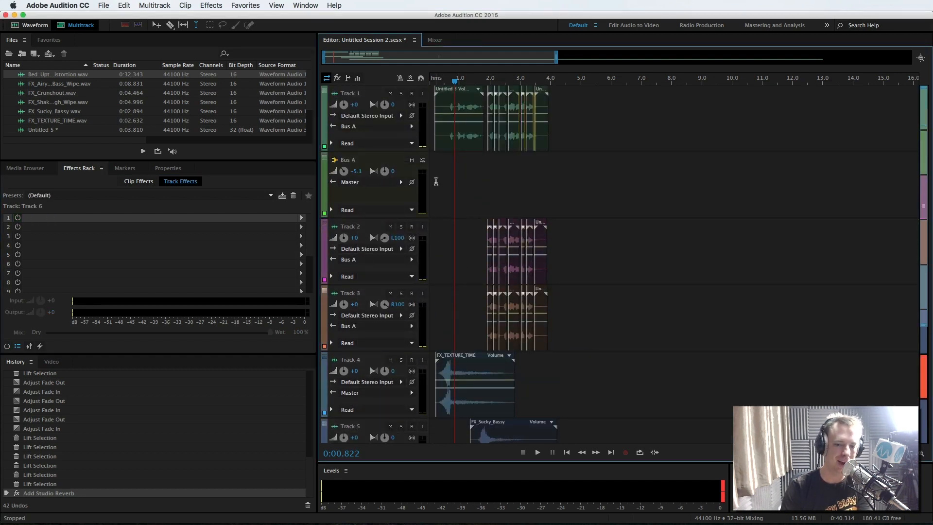
left_click(347, 160)
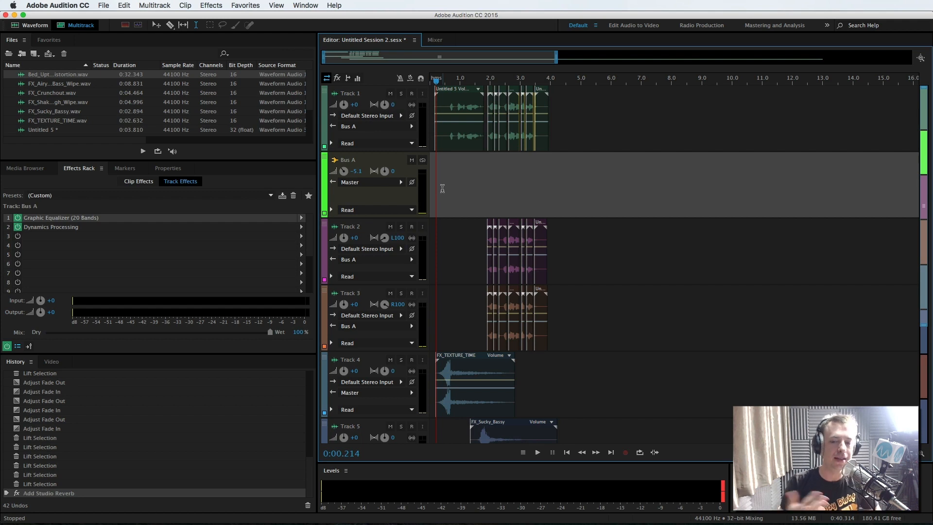
mouse_move(543, 65)
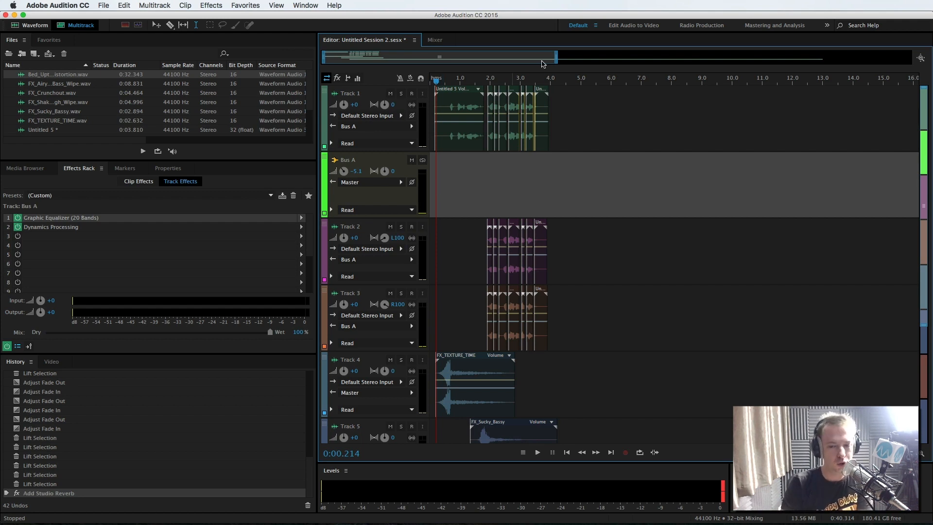
left_click(536, 452)
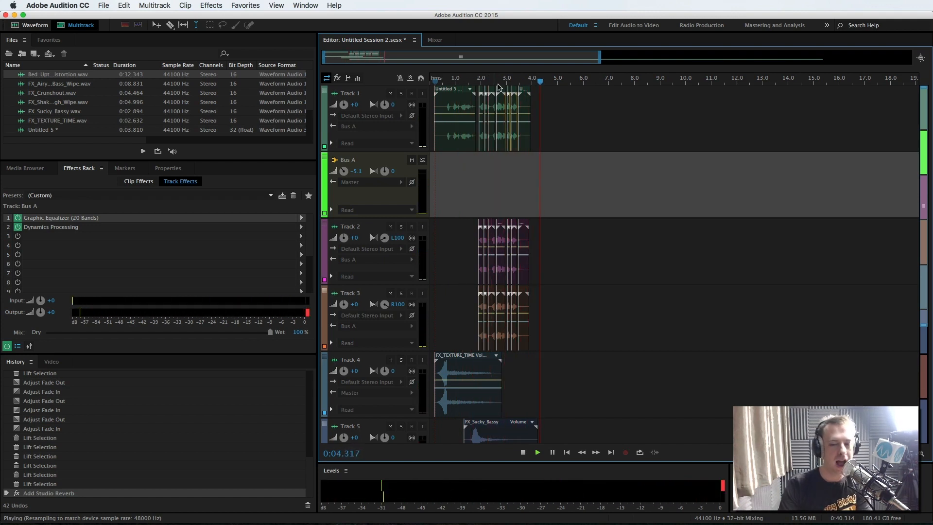
Adjust fade-ins and fade-outs on the chopped clips across Tracks 1–3 and play the result
left_click(522, 451)
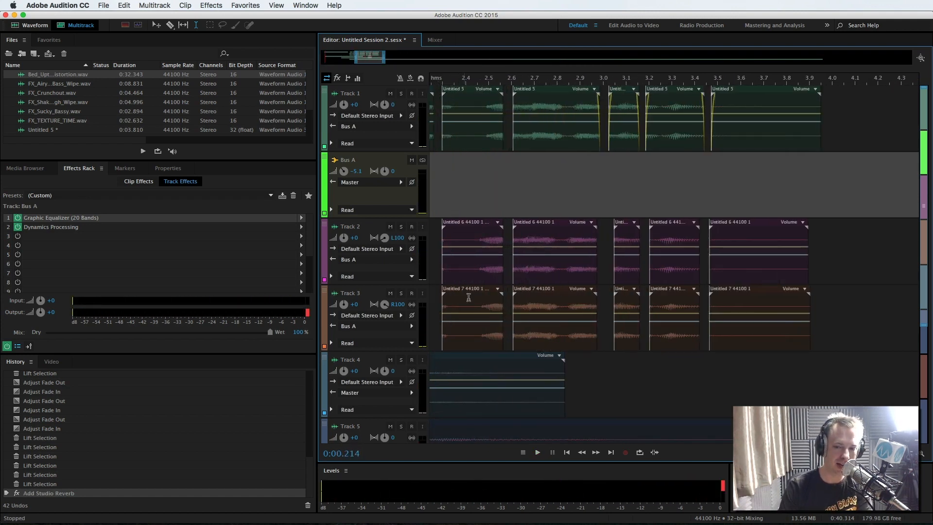
left_click(470, 250)
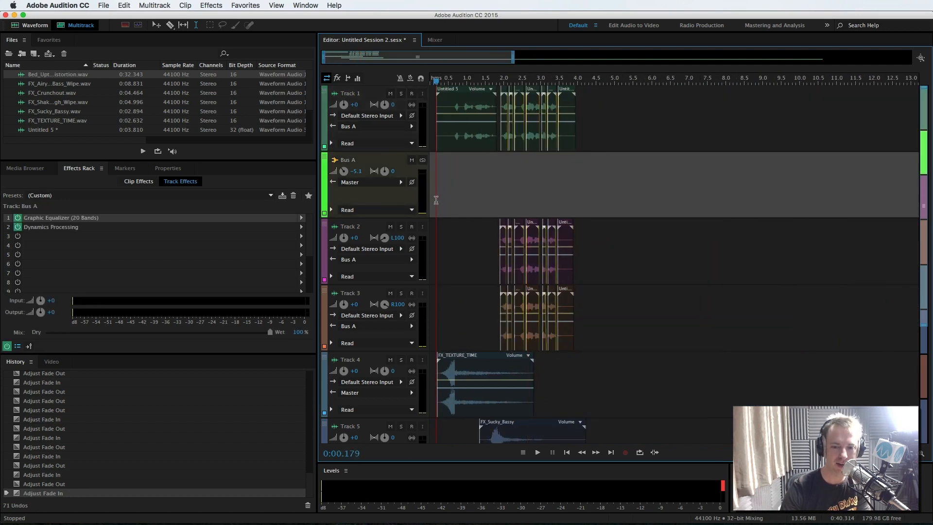
left_click(537, 452)
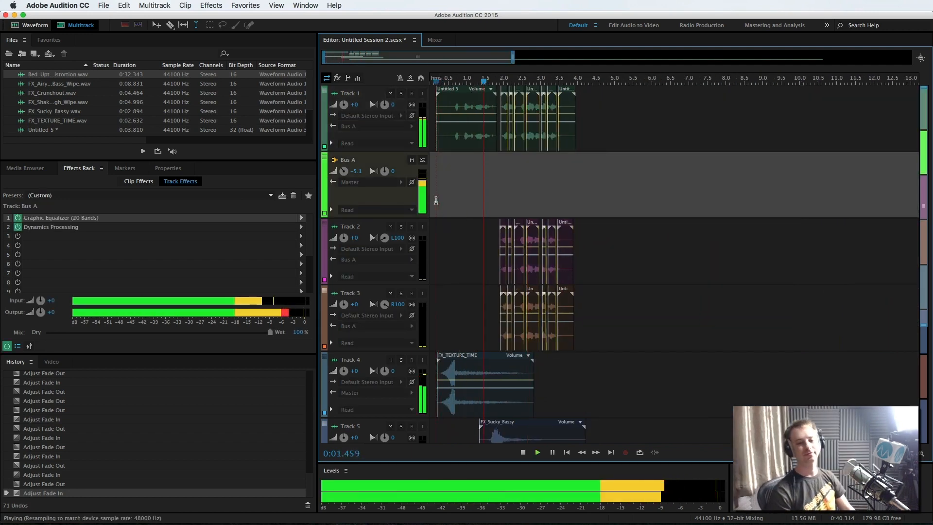